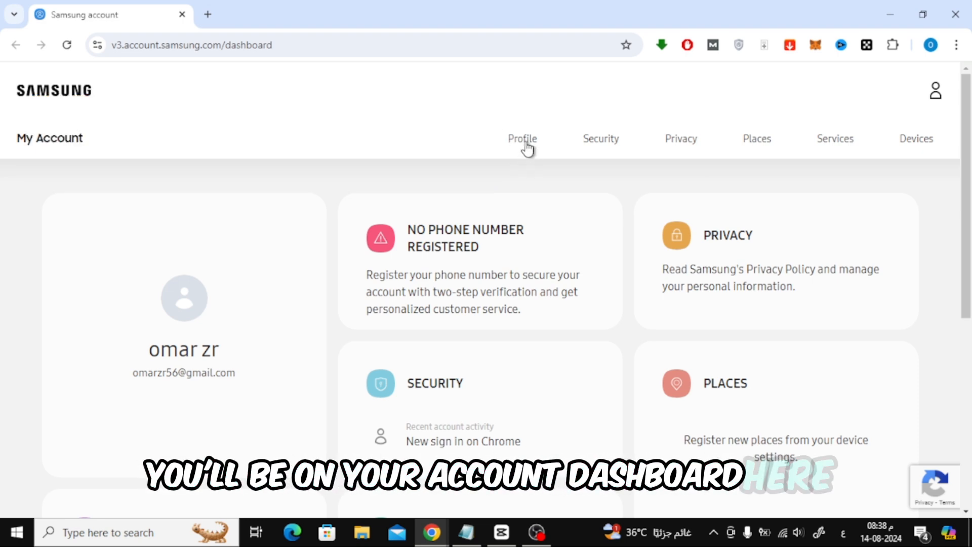
# Step: Go to the Profile page and scroll down to the personal information showing Saudi Arabia
pyautogui.click(522, 139)
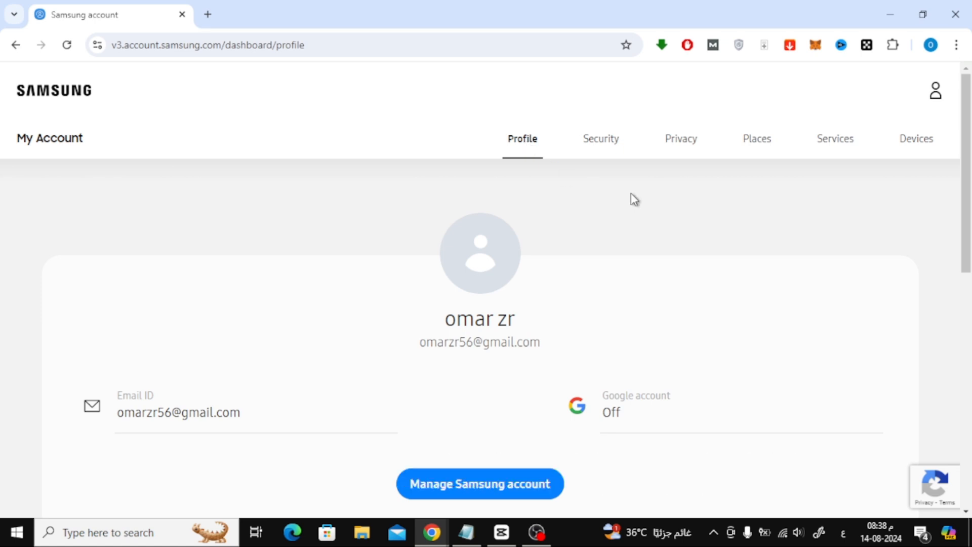
pyautogui.scroll(-3)
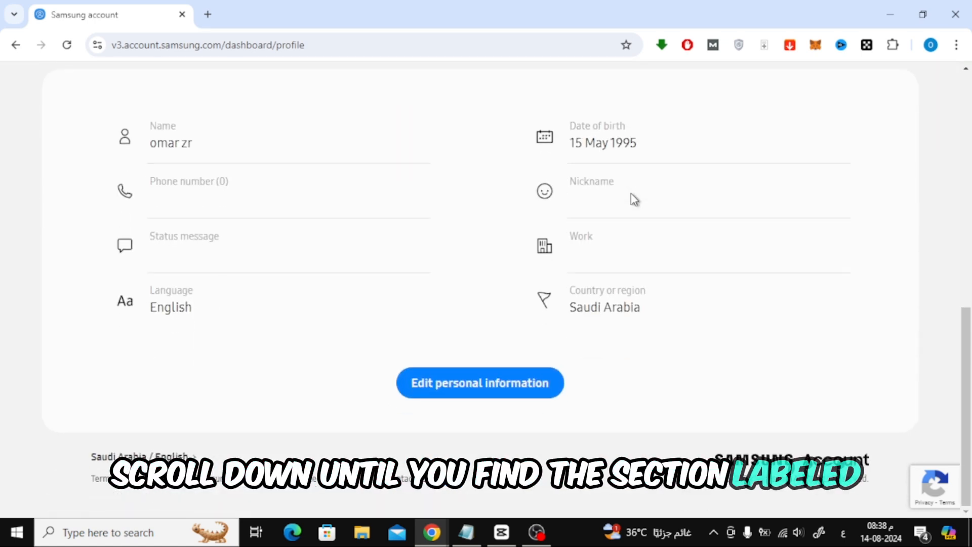
pyautogui.moveTo(471, 404)
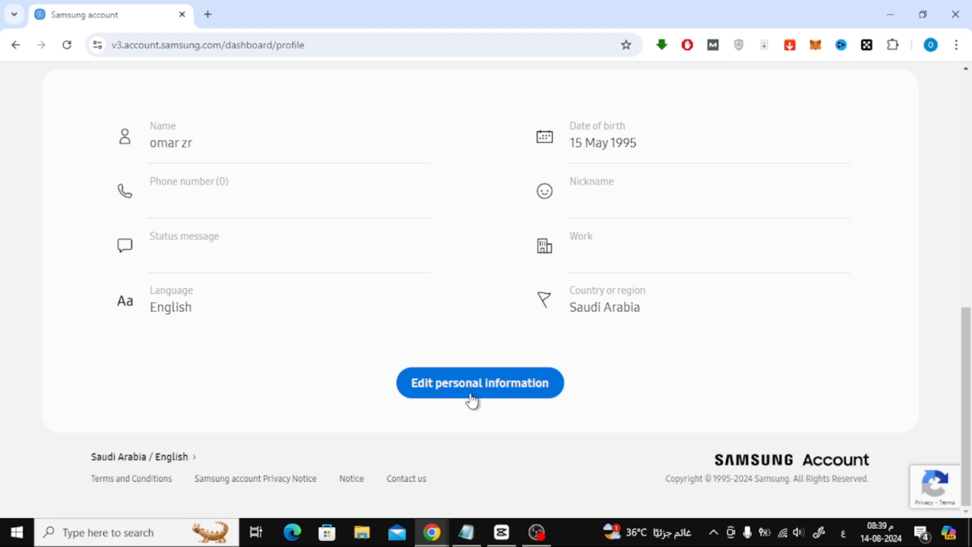
# Step: Edit personal information, choose USA under America as the country, and confirm with Change
pyautogui.click(480, 382)
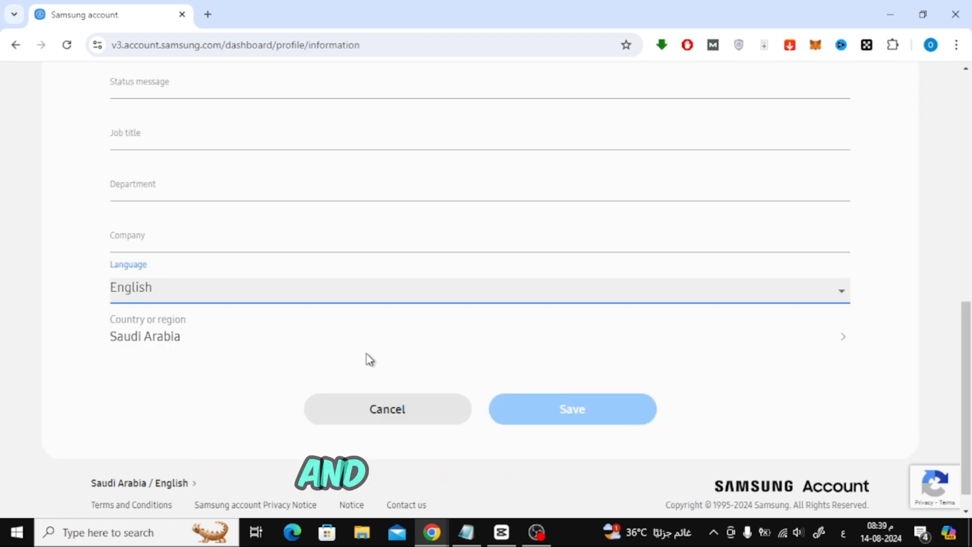
pyautogui.moveTo(215, 346)
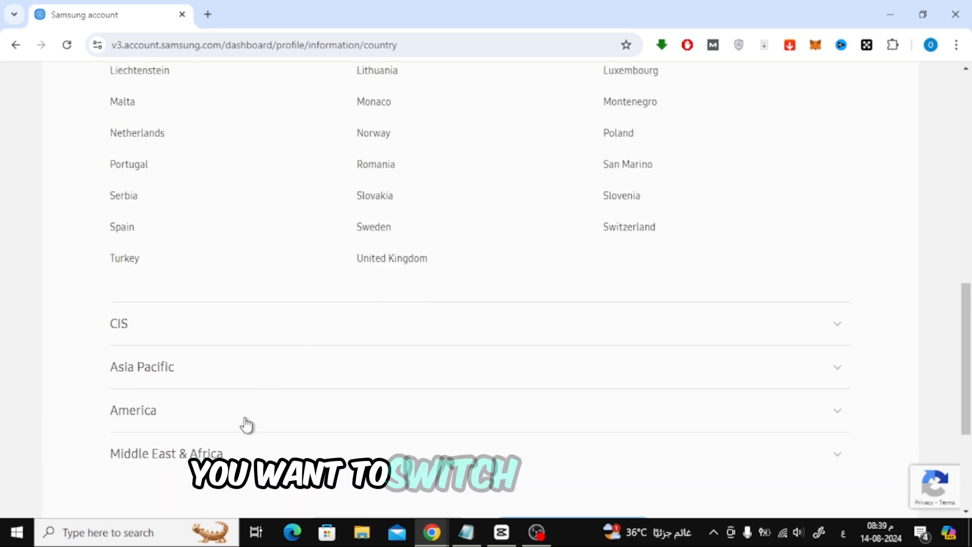
pyautogui.click(132, 411)
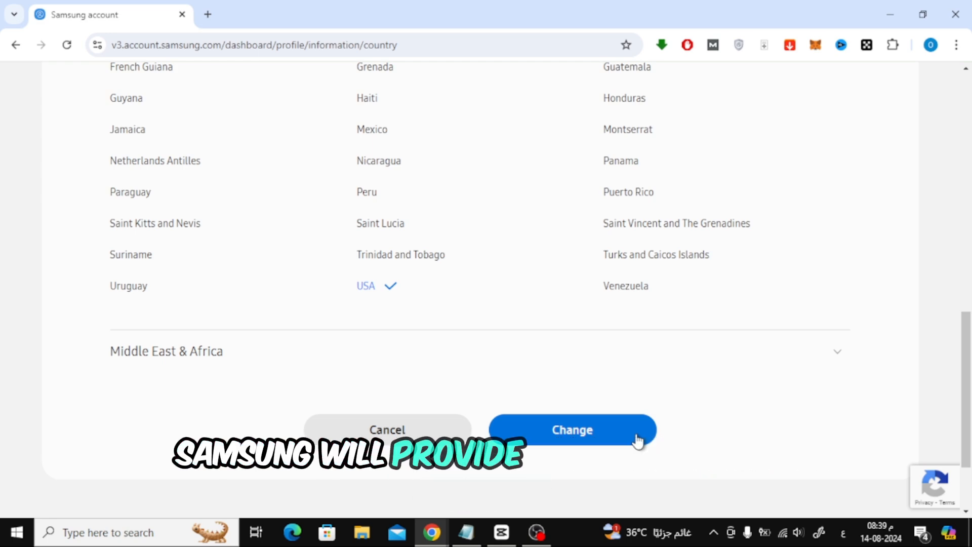
pyautogui.click(572, 430)
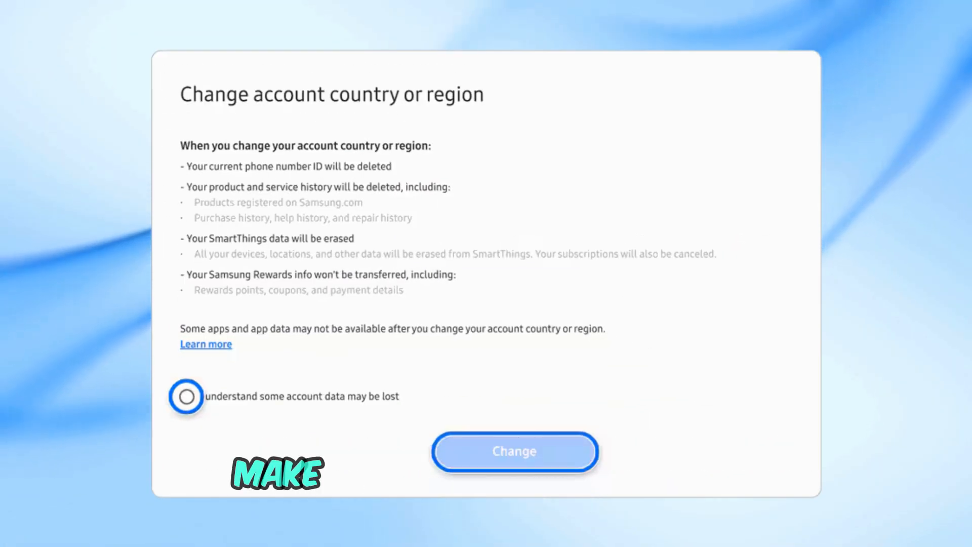